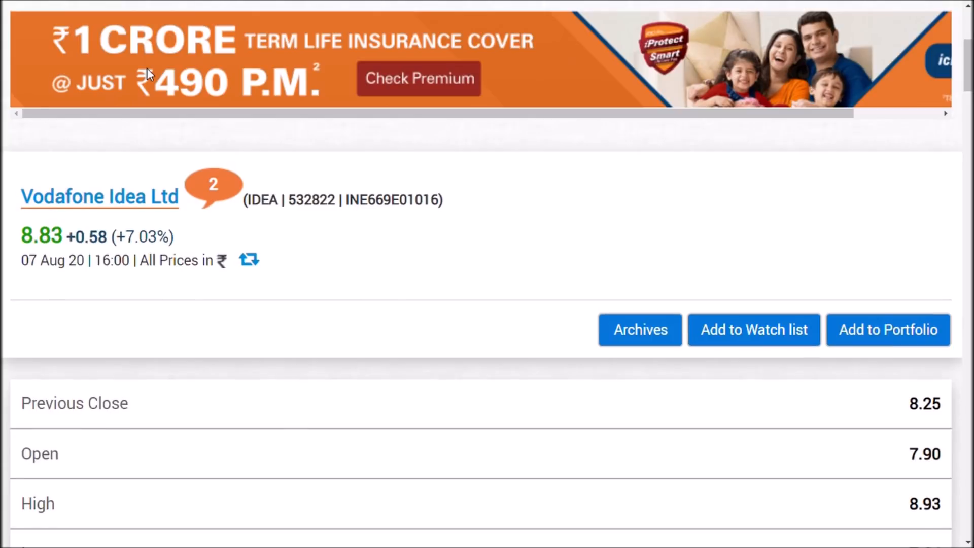
Step: Scroll the IDFC First Bank quote and highlight its Lower Price Band value 7.95
{"action": "scroll", "scroll_direction": "down", "scroll_amount": 3}
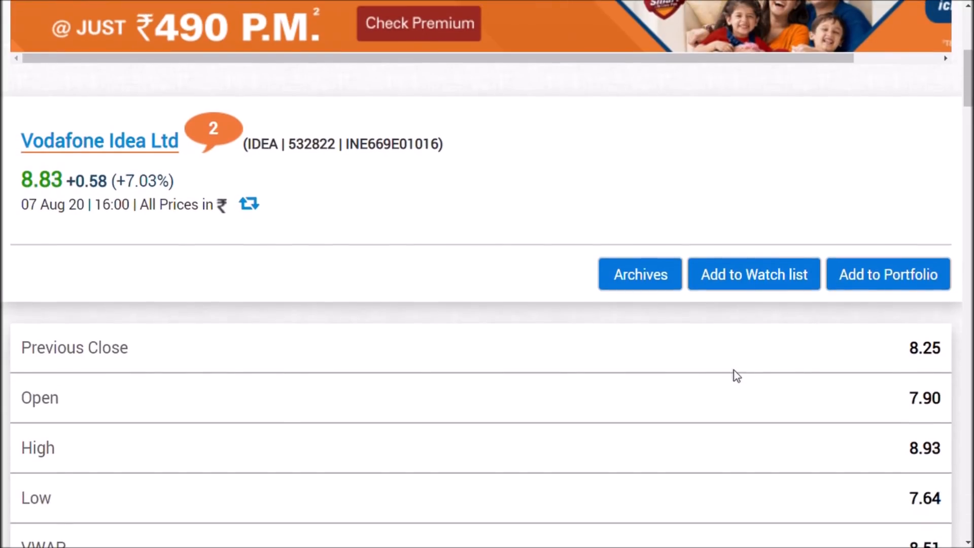
{"action": "scroll", "scroll_direction": "down", "scroll_amount": 3}
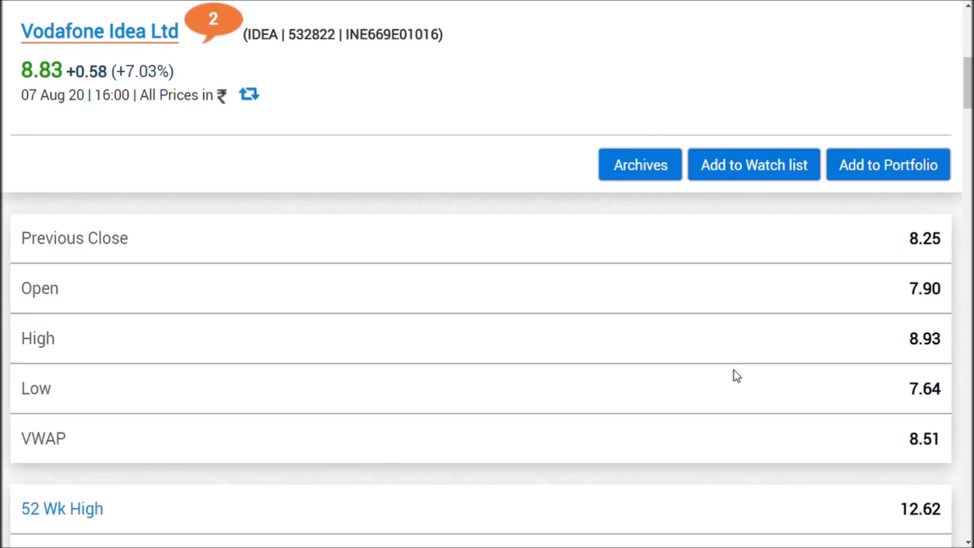
{"action": "scroll", "scroll_direction": "down", "scroll_amount": 3}
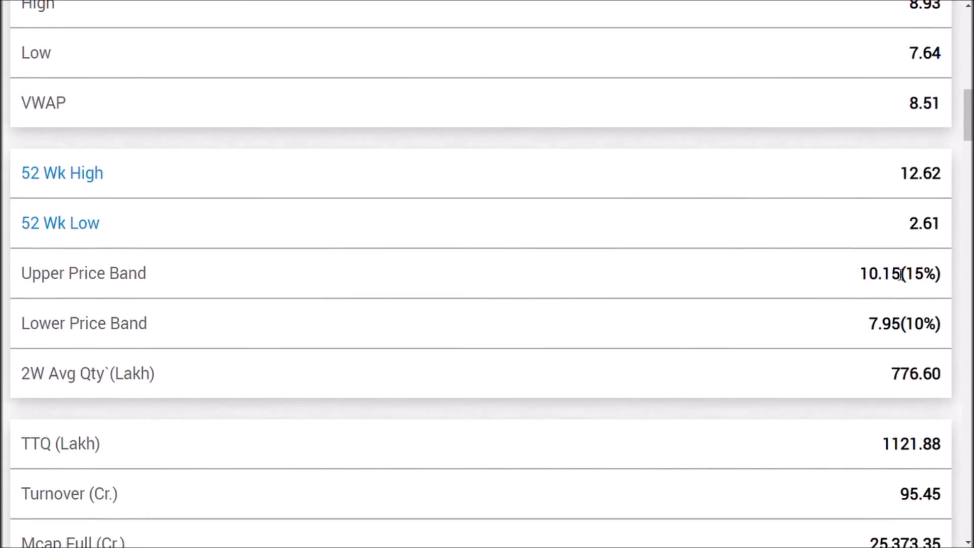
{"action": "double_click", "coordinate": [885, 273]}
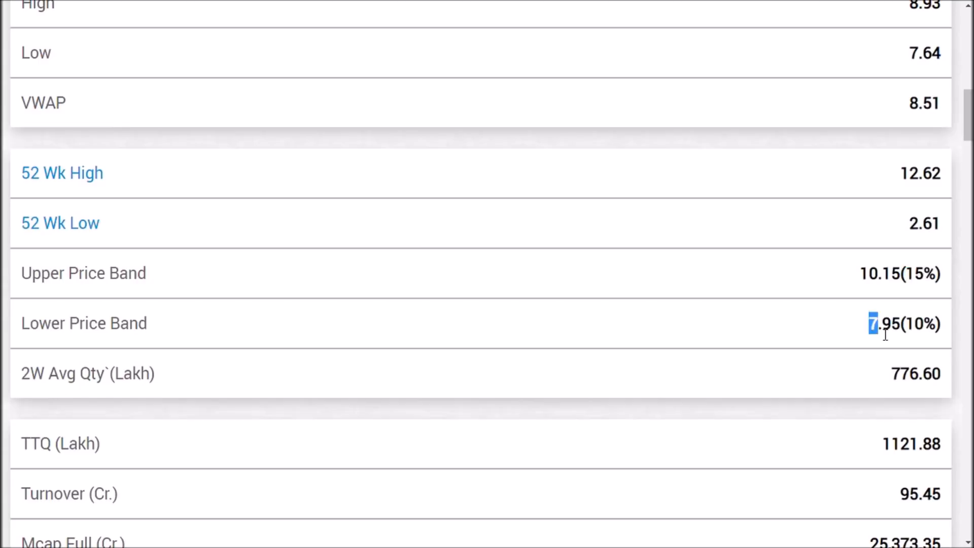
{"action": "left_click_drag", "start_coordinate": [870, 323], "coordinate": [898, 323]}
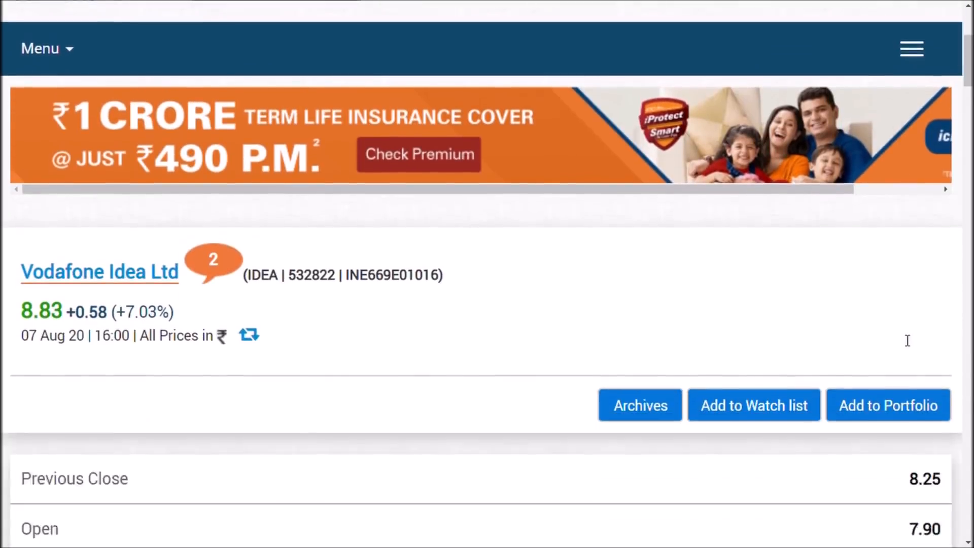
Step: Scroll further down to reach the Yes Bank quote at 14.14, up 4.97%
{"action": "scroll", "scroll_direction": "down", "scroll_amount": 3}
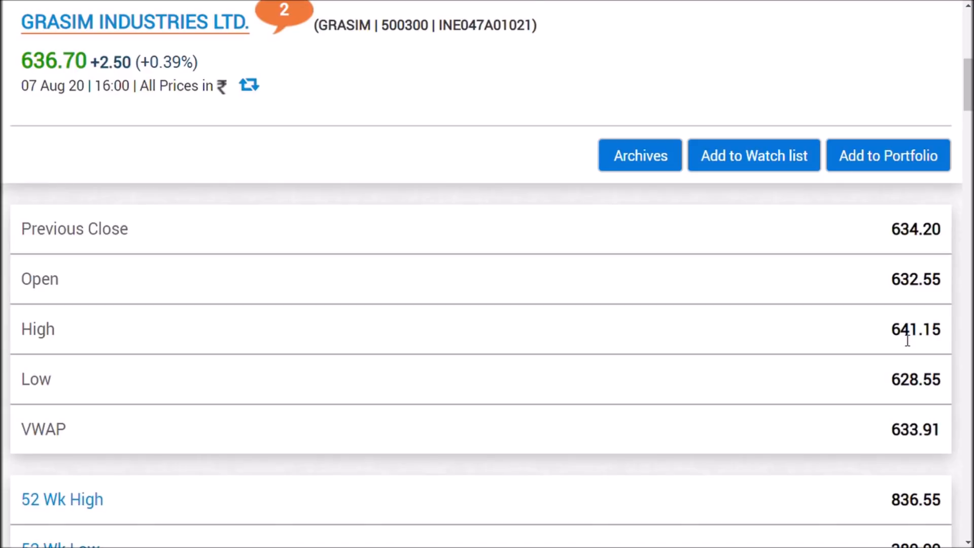
{"action": "scroll", "scroll_direction": "down", "scroll_amount": 3}
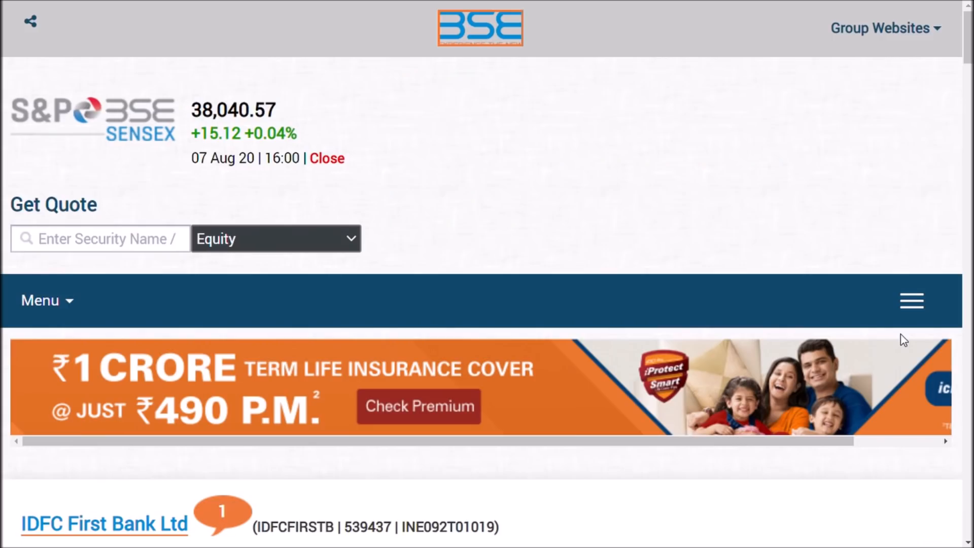
{"action": "scroll", "scroll_direction": "down", "scroll_amount": 3}
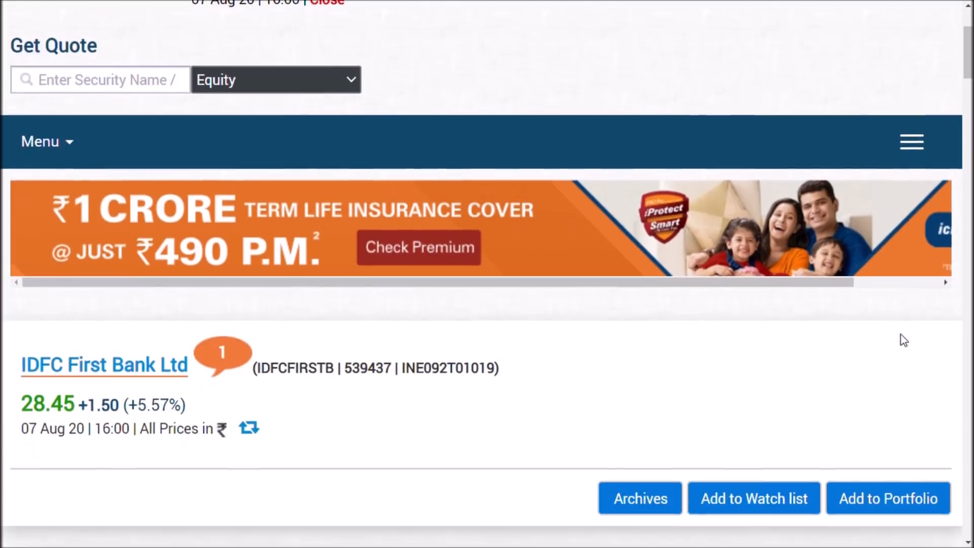
{"action": "scroll", "scroll_direction": "down", "scroll_amount": 3}
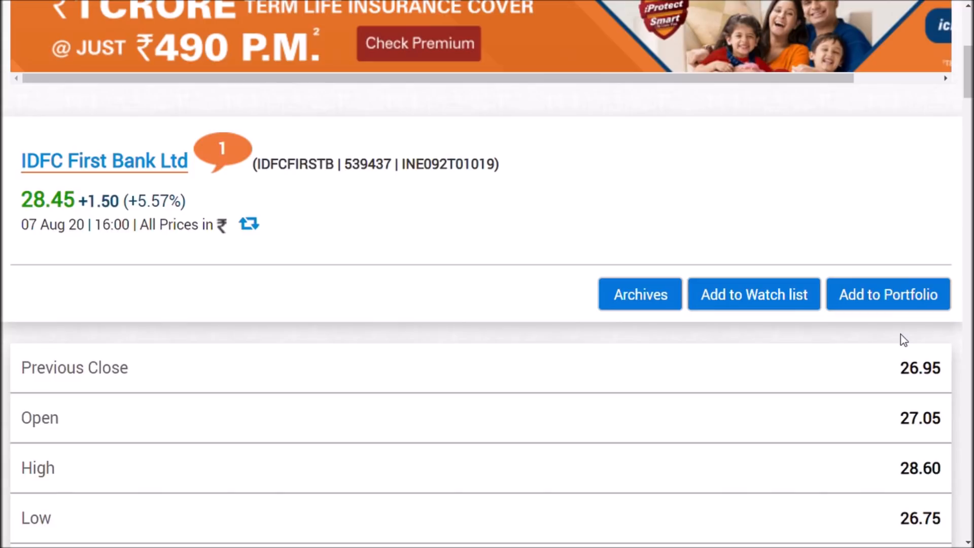
{"action": "scroll", "scroll_direction": "down", "scroll_amount": 3}
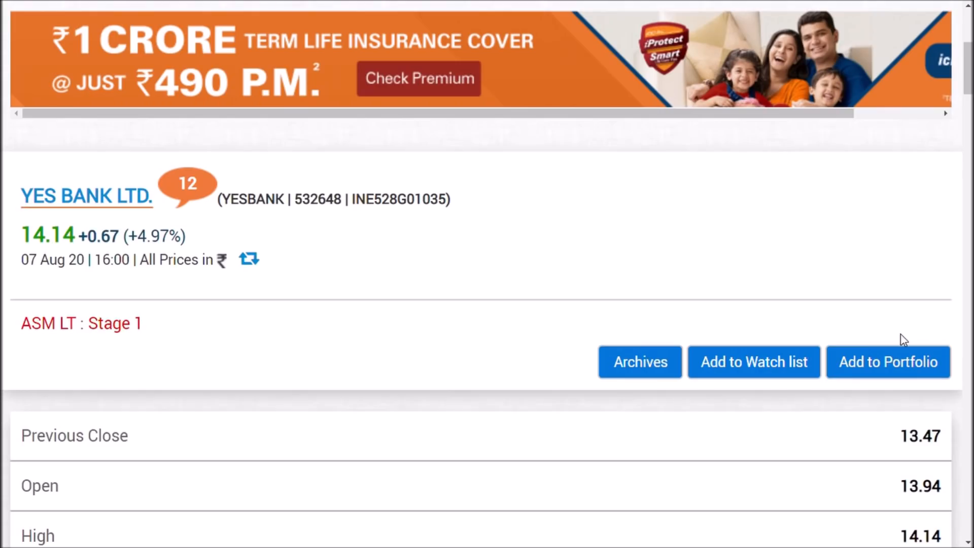
Step: Scroll the Vodafone Idea quote down to its previous close, open, high, low and VWAP
{"action": "scroll", "scroll_direction": "down", "scroll_amount": 3}
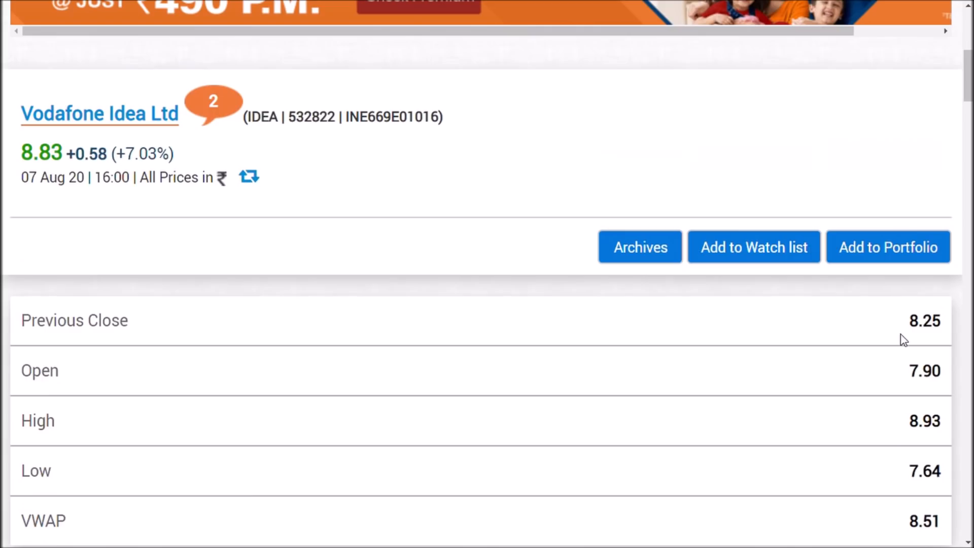
{"action": "scroll", "scroll_direction": "down", "scroll_amount": 3}
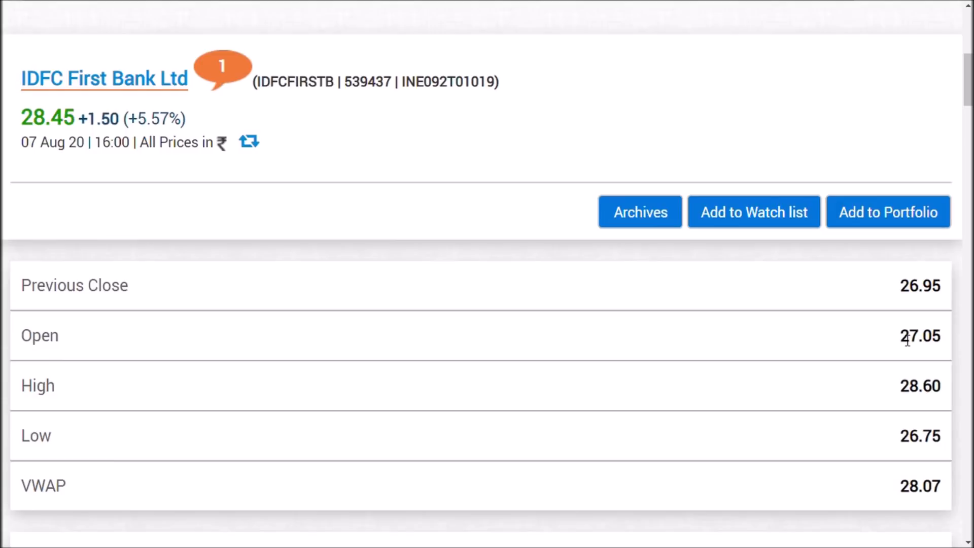
Step: Scroll the IDFC First Bank quote to its 52-week high 48.00, low 17.75 and price bands
{"action": "scroll", "scroll_direction": "down", "scroll_amount": 3}
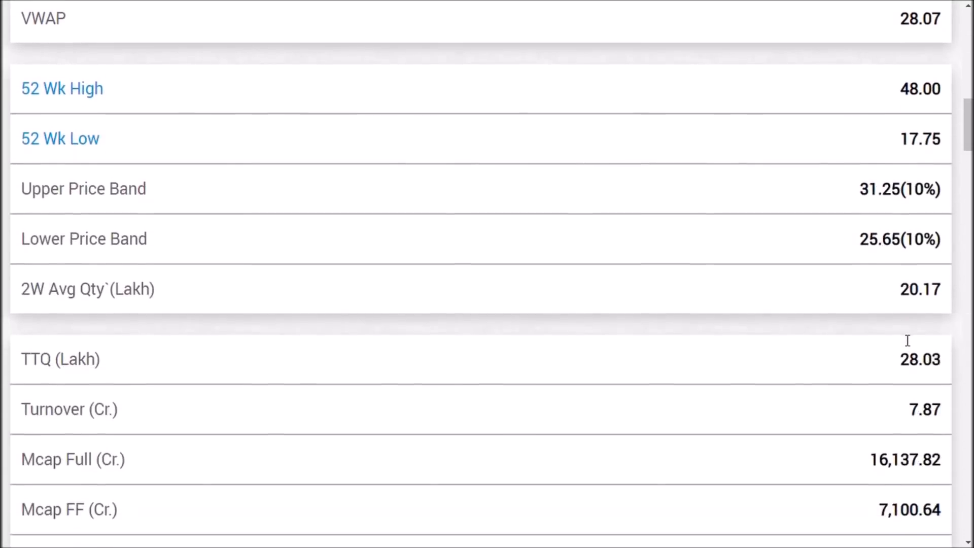